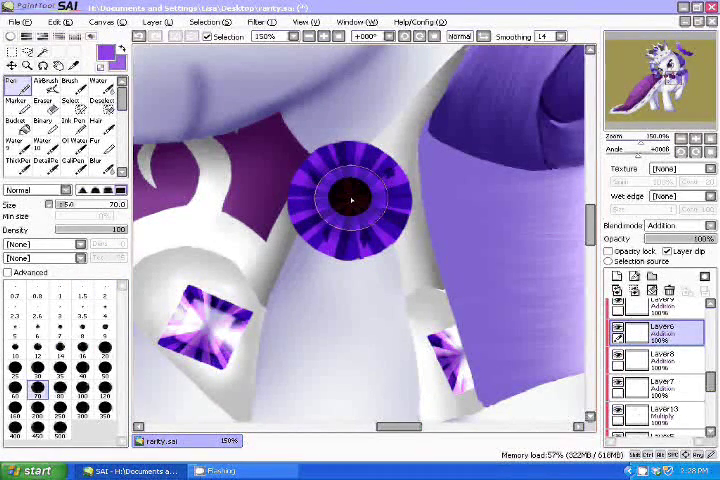
Step: Hide the dark centre layer of the gem and select the paint layer
left_click(350, 200)
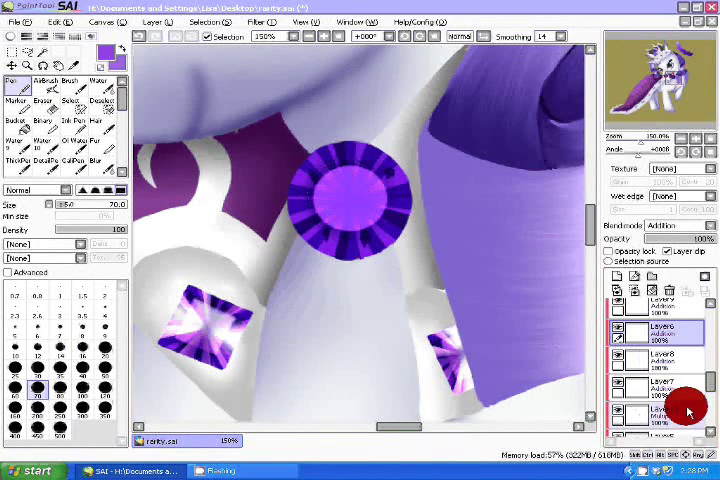
left_click(656, 390)
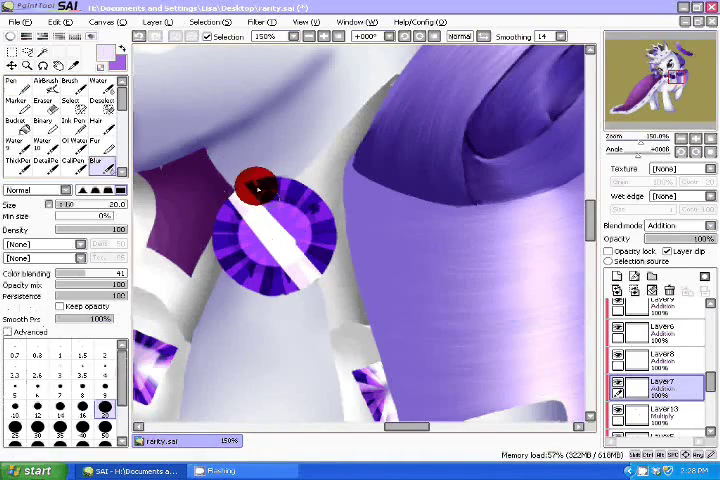
Step: Paint a white diagonal shine stripe across the gem and darken its upper-left edge
left_click_drag(258, 188, 310, 270)
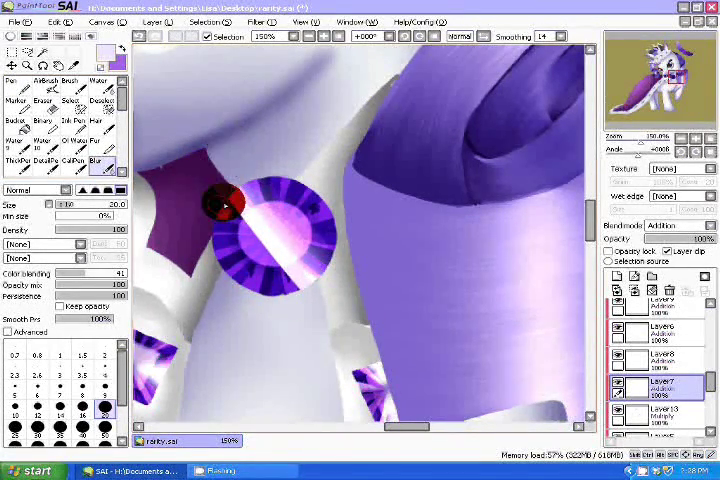
left_click_drag(224, 200, 270, 250)
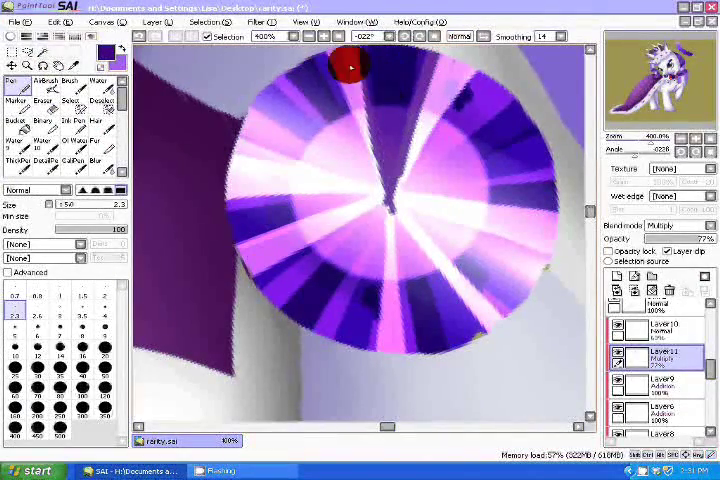
Step: Stroke a light tone over the gem's upper-centre to brighten the pinkish-white highlight
left_click_drag(356, 64, 404, 400)
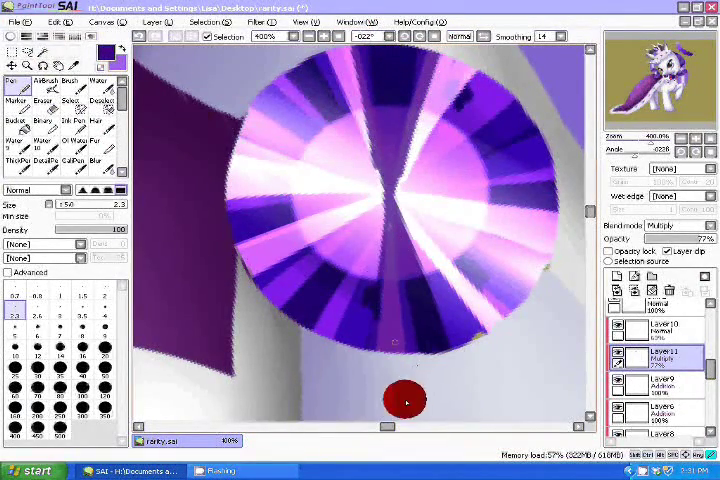